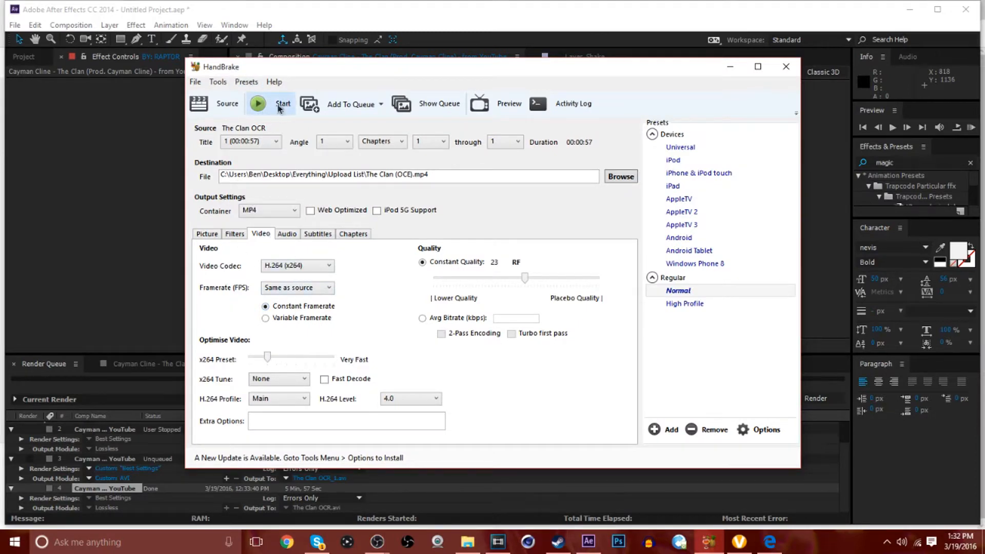
mouse_move(271, 113)
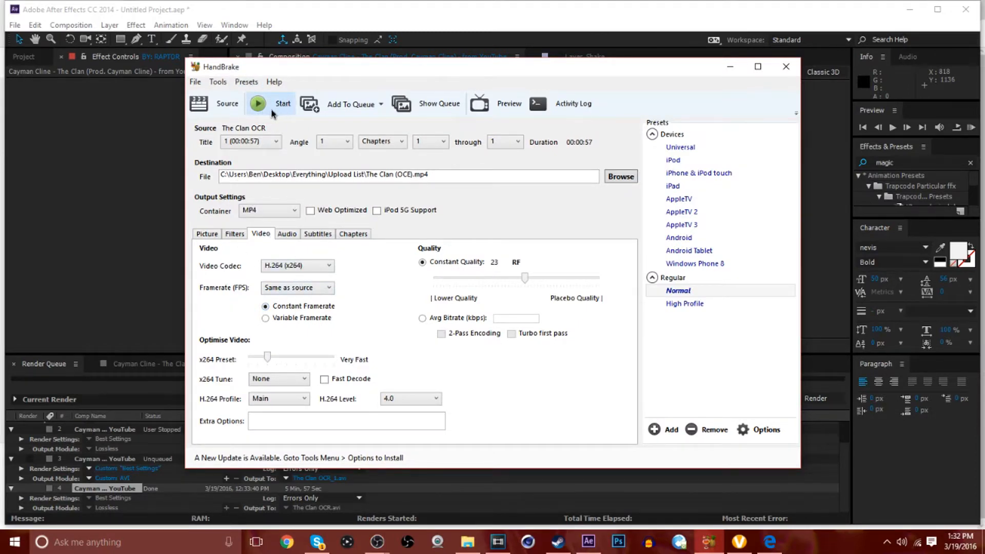
Step: Start the HandBrake encode of The Clan OCR source to the MP4 destination
left_click(258, 104)
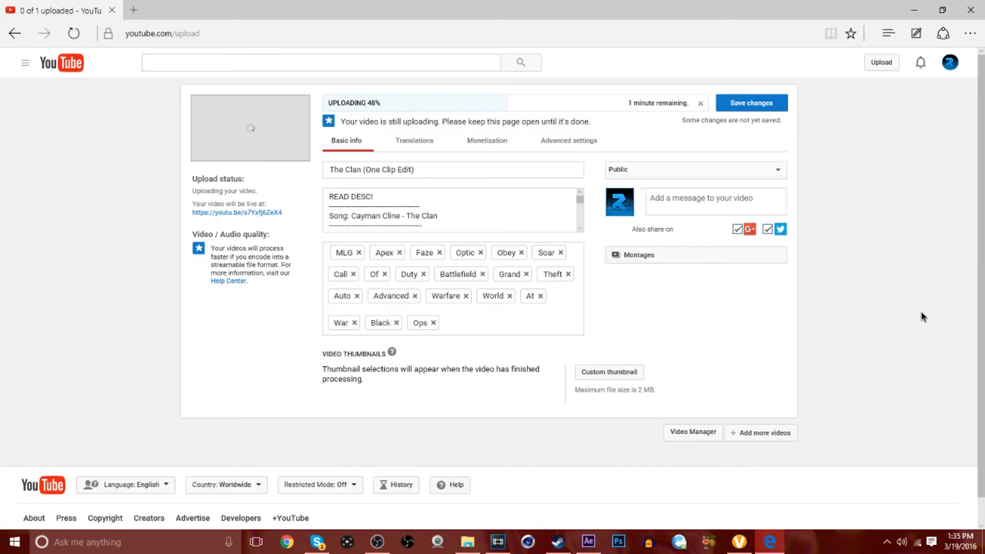
mouse_move(881, 149)
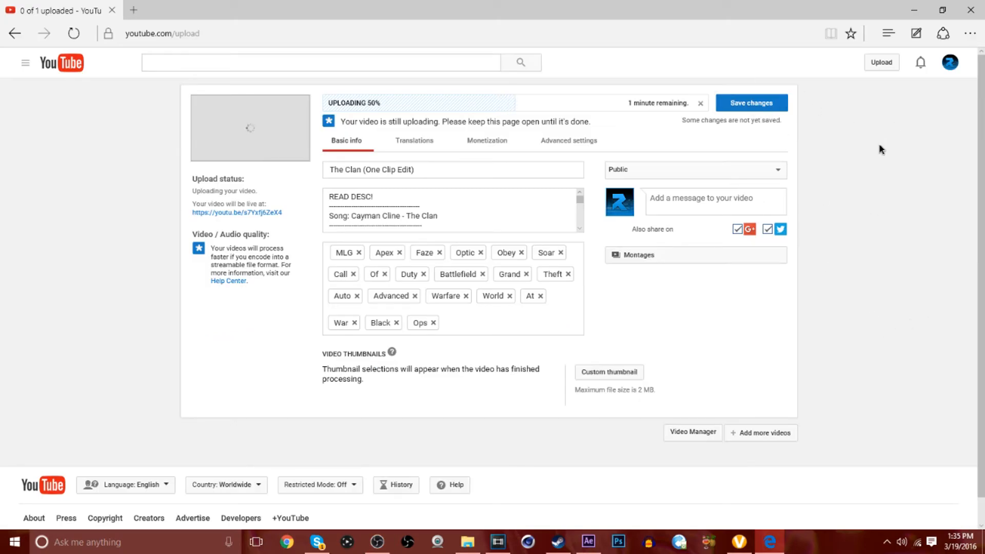
mouse_move(751, 102)
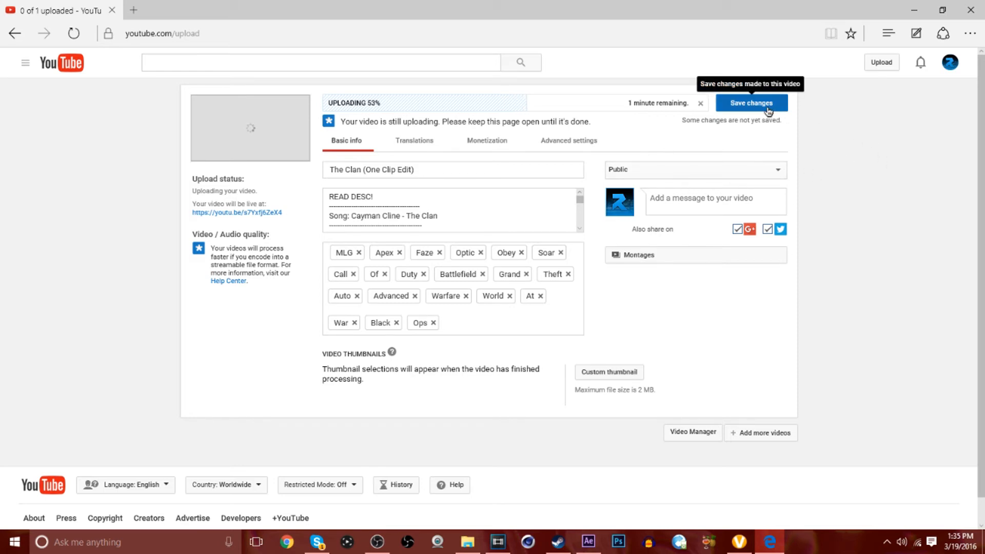
Step: Save the YouTube details for "The Clan (One Clip Edit)" with its description and tags
left_click(751, 103)
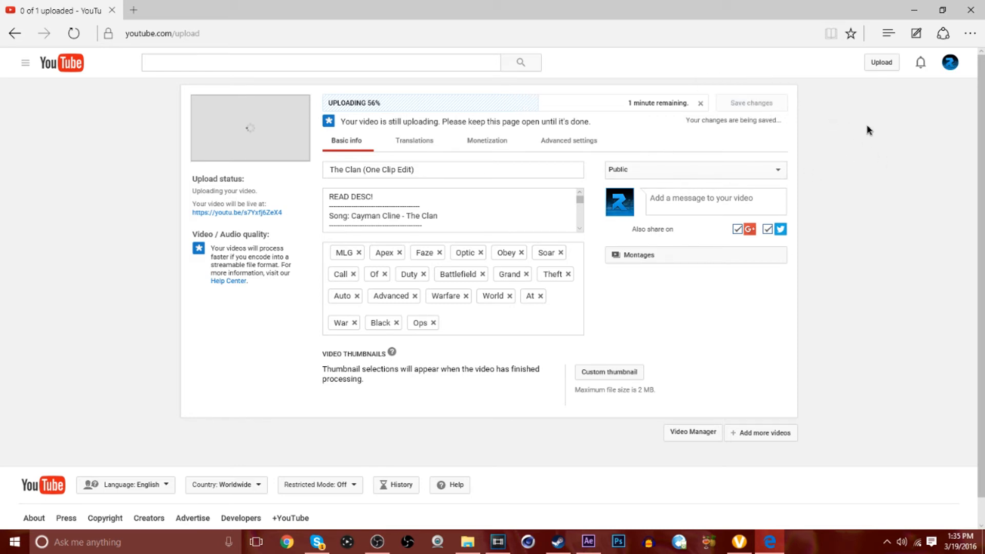
mouse_move(877, 196)
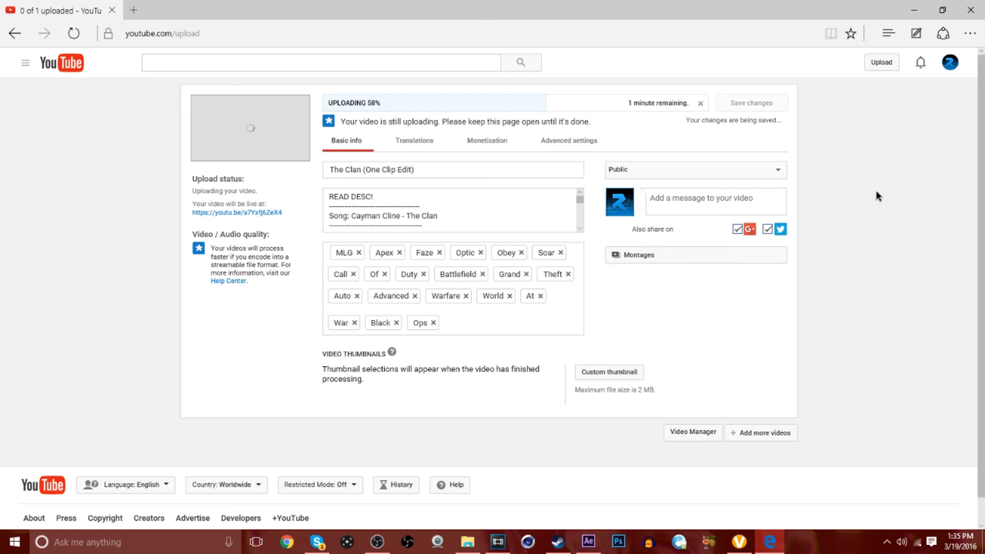